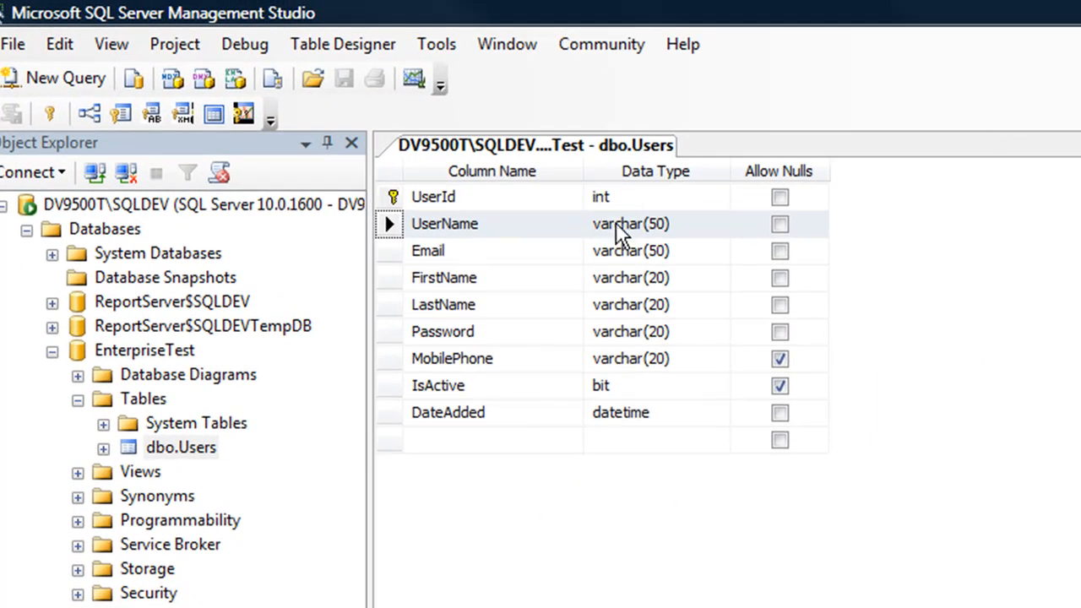
mouse_move(561, 267)
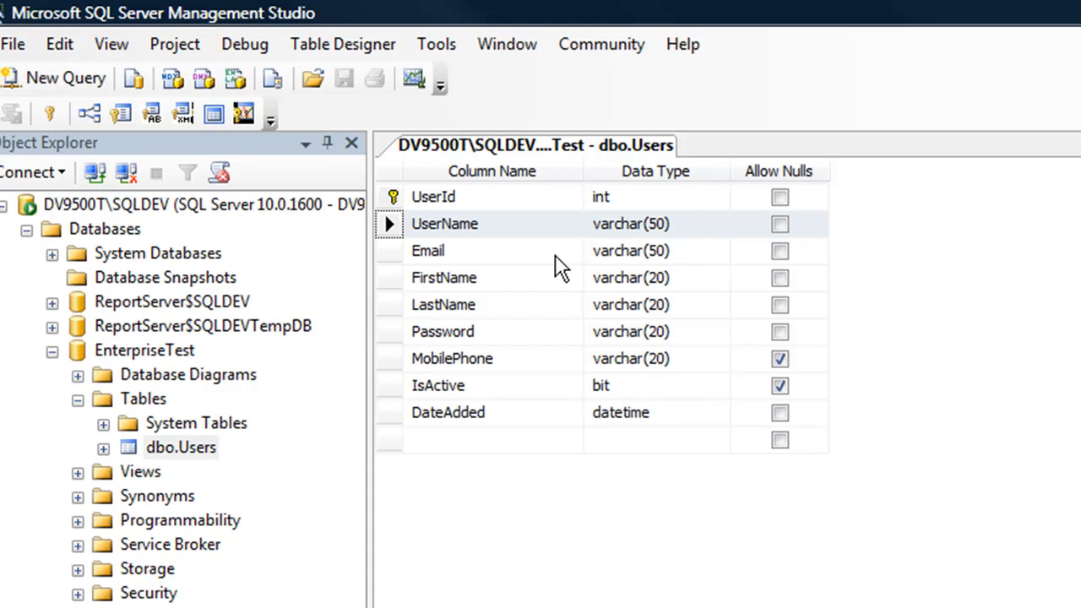
mouse_move(456, 245)
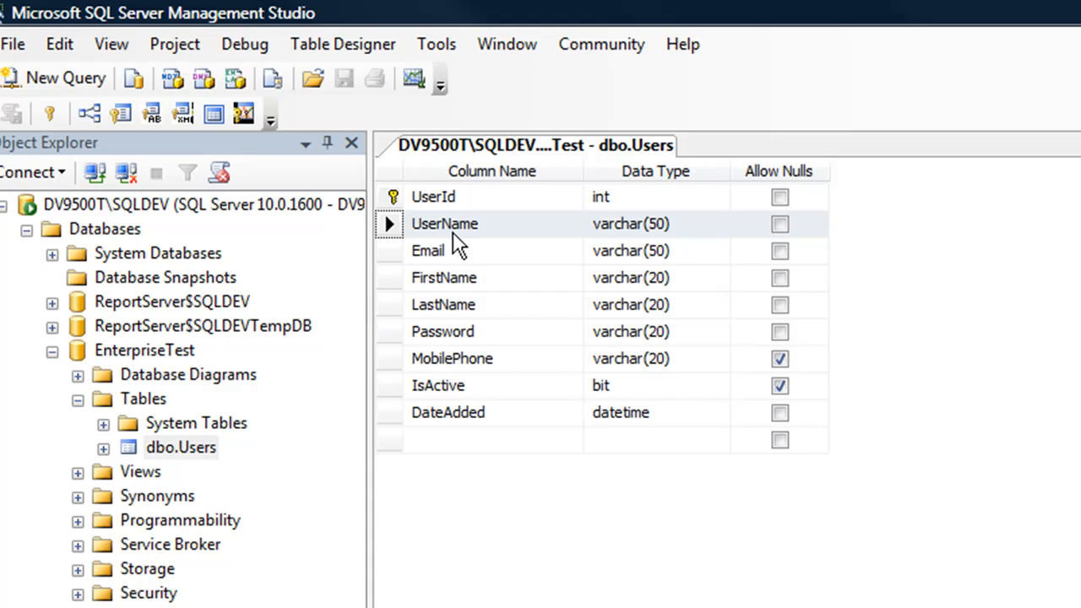
mouse_move(466, 205)
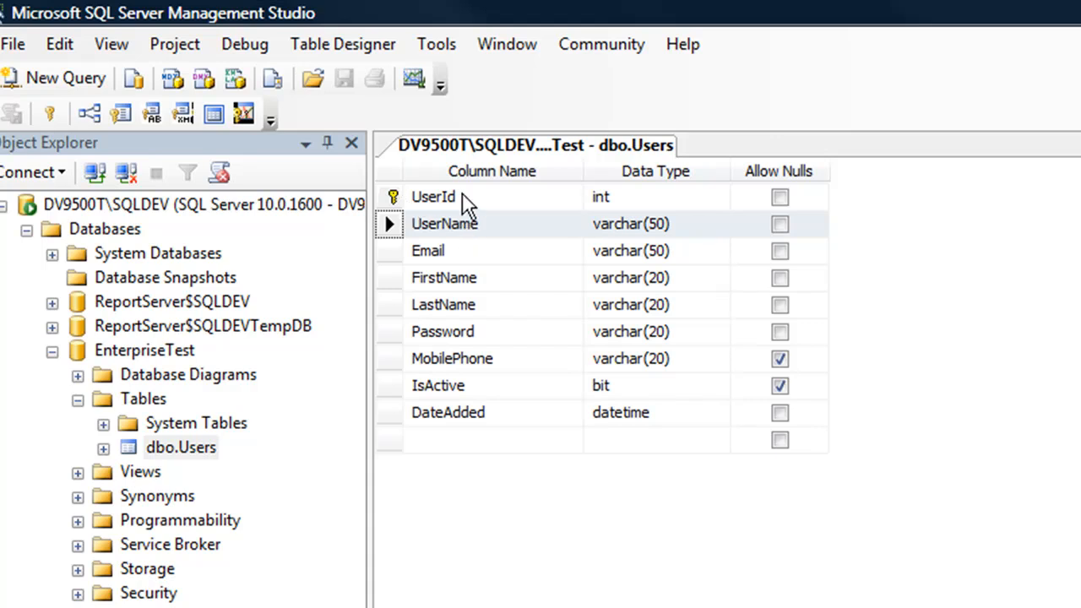
mouse_move(476, 203)
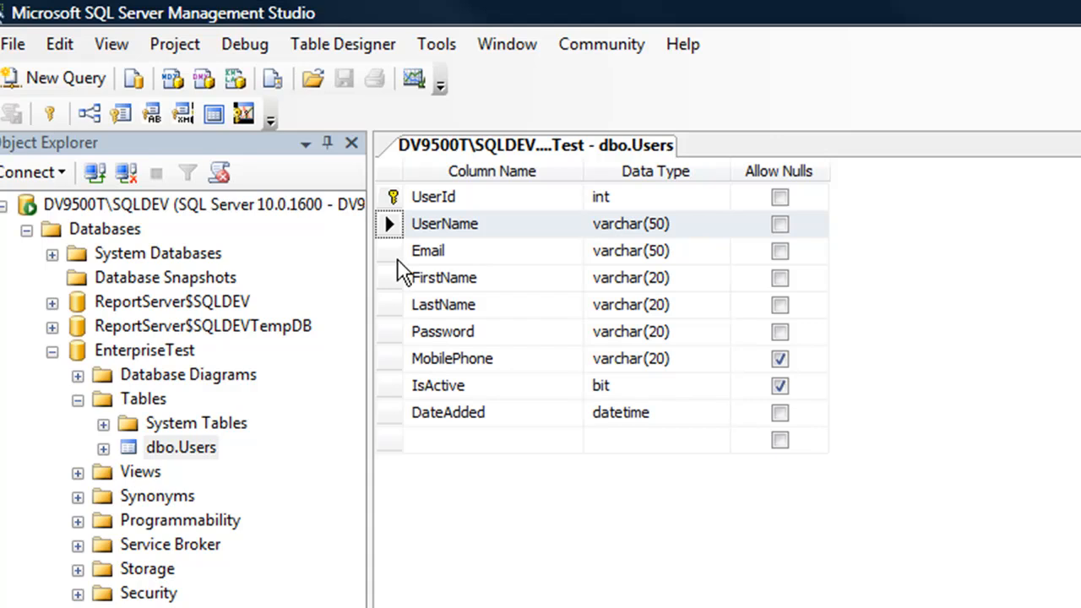
Bring up the design context menu on a column row of dbo.Users
right_click(442, 304)
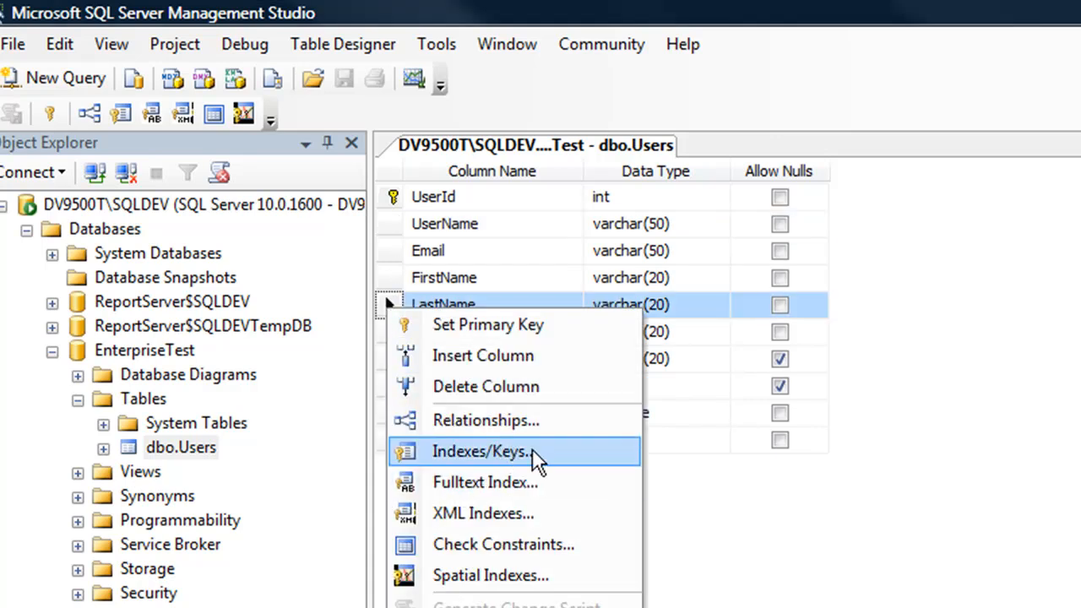
In Indexes/Keys, add a new entry on UserName (ASC) marked Is Unique = Yes, type Unique Key
click(482, 451)
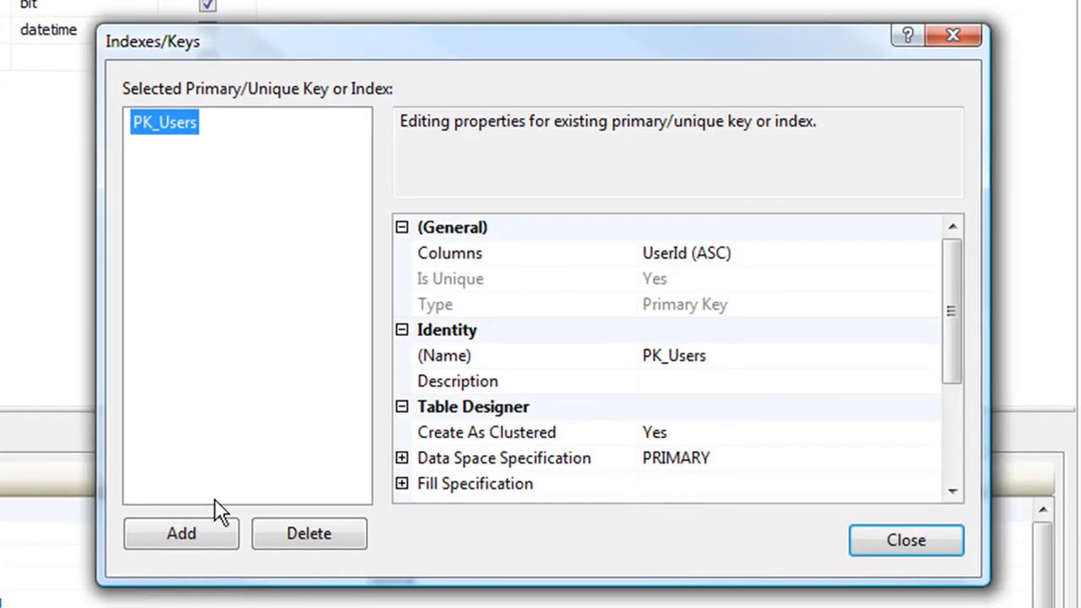
click(180, 534)
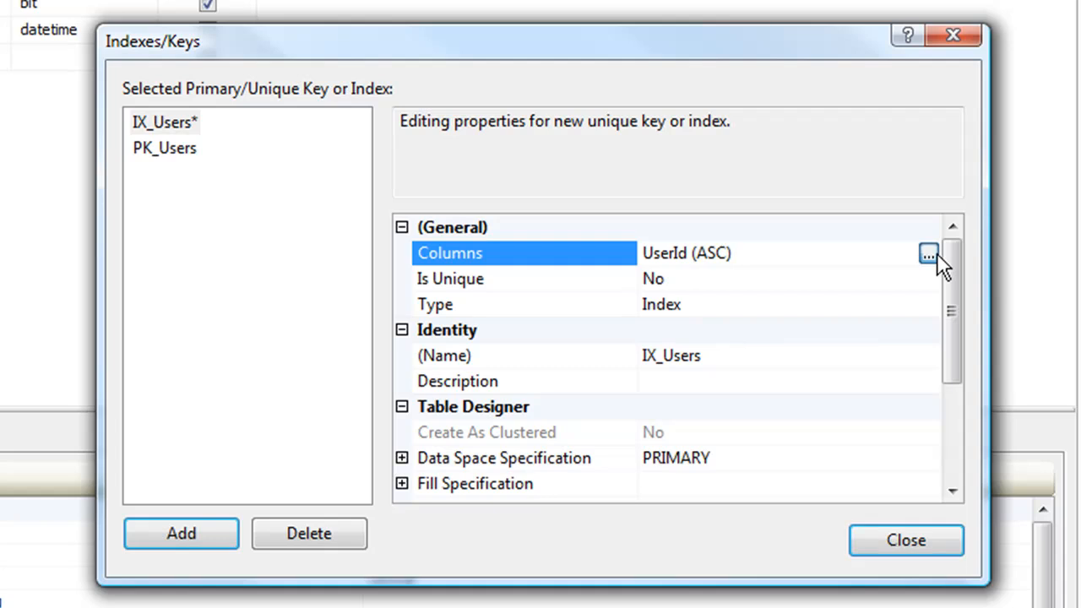
click(929, 254)
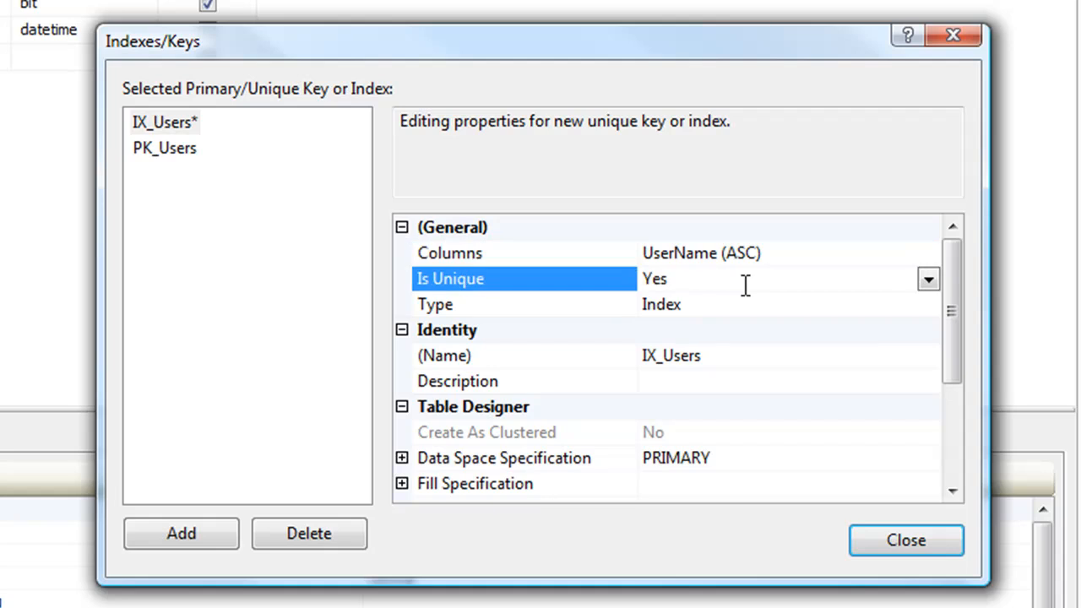
click(507, 304)
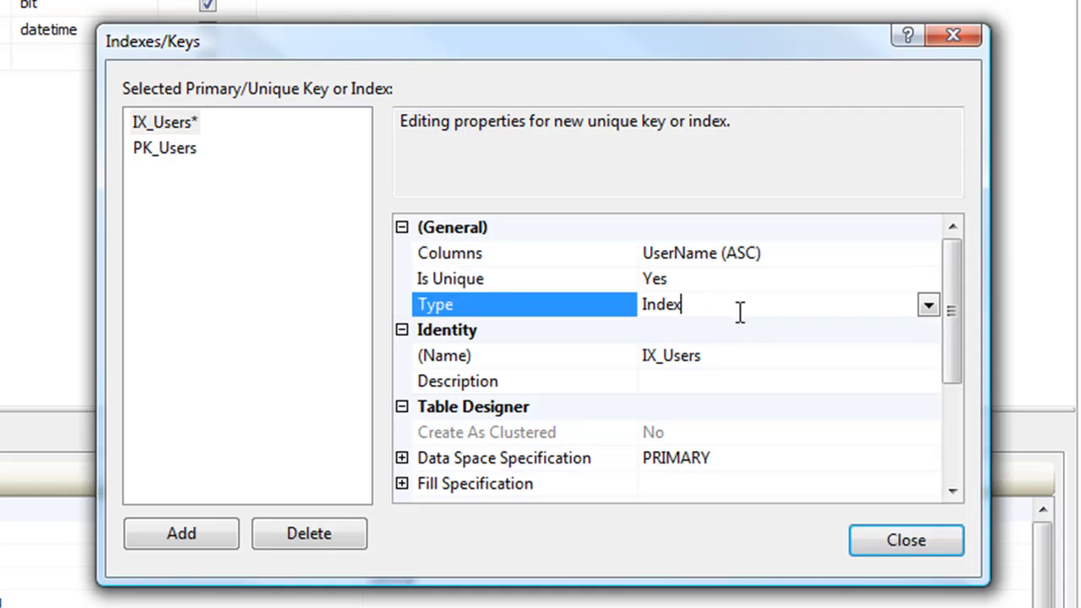
click(929, 304)
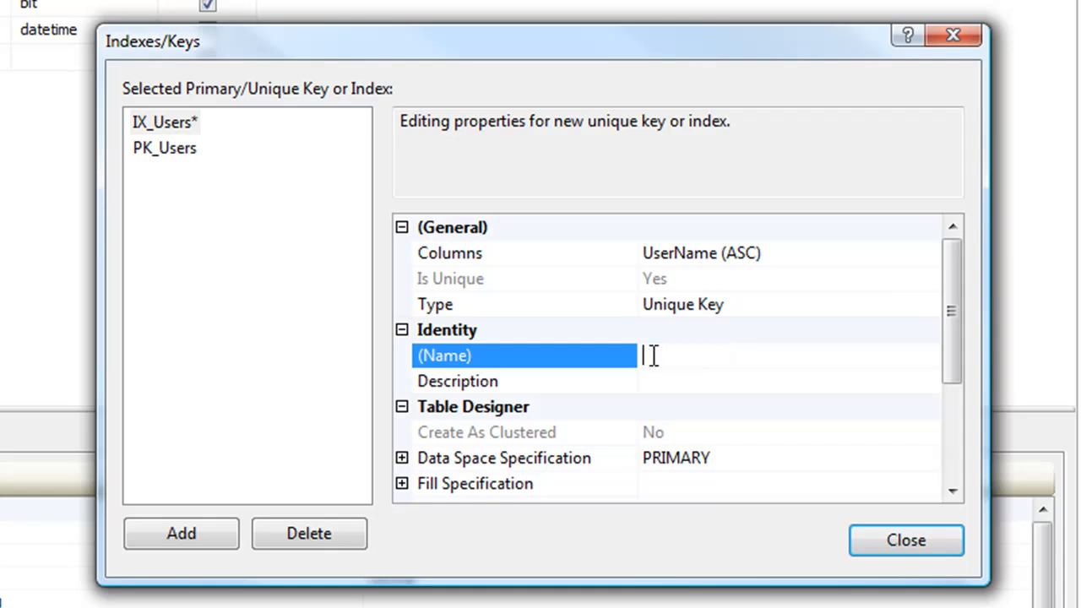
Name the unique key UK_UserName_User and close Indexes/Keys back to the Users design
text(UK_)
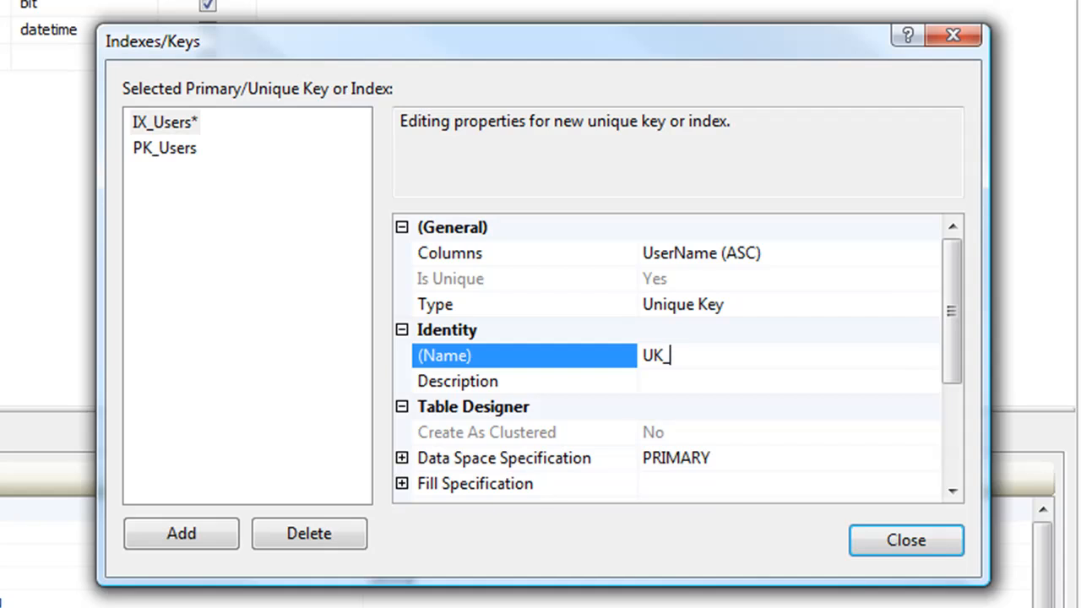
text(UserName)
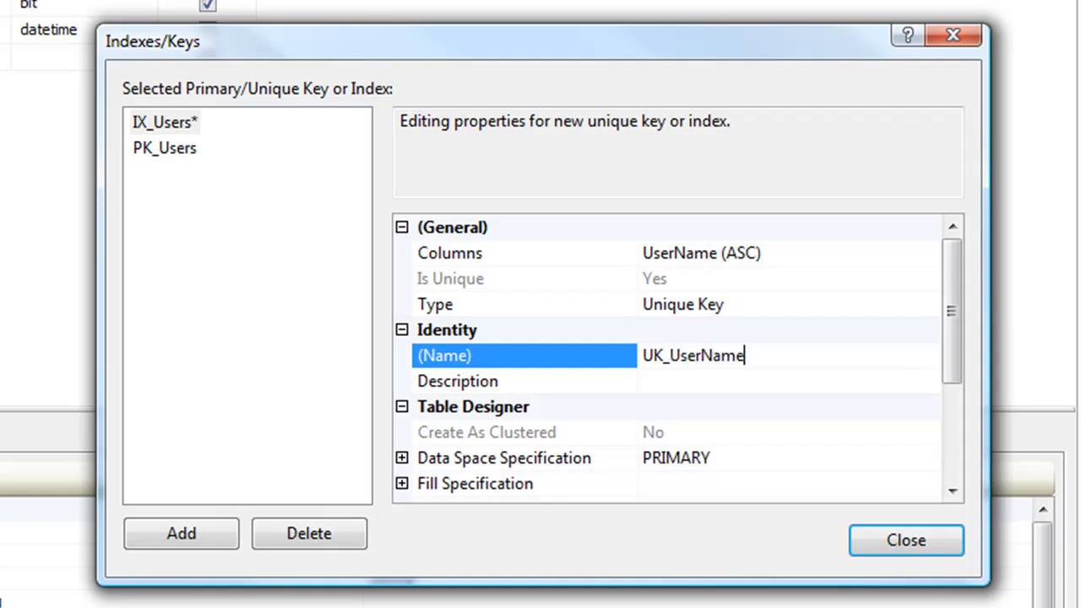
text(_User)
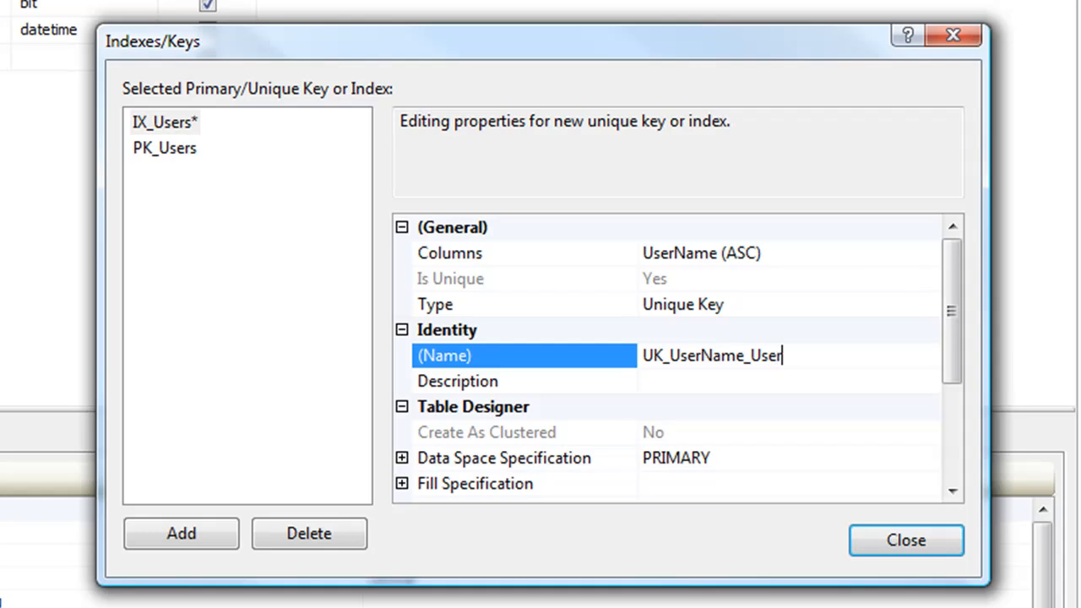
click(905, 541)
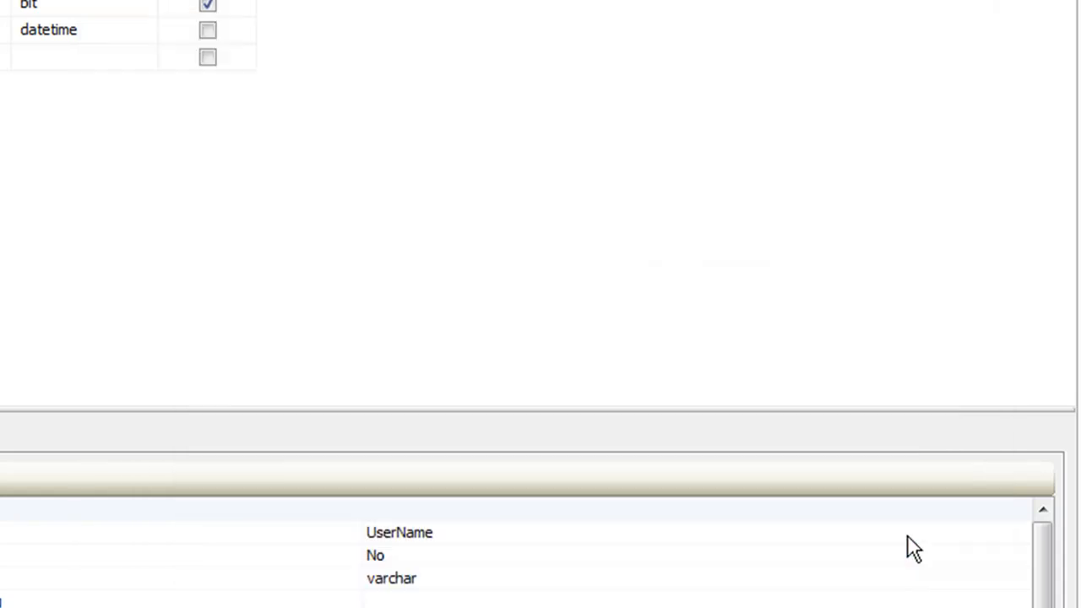